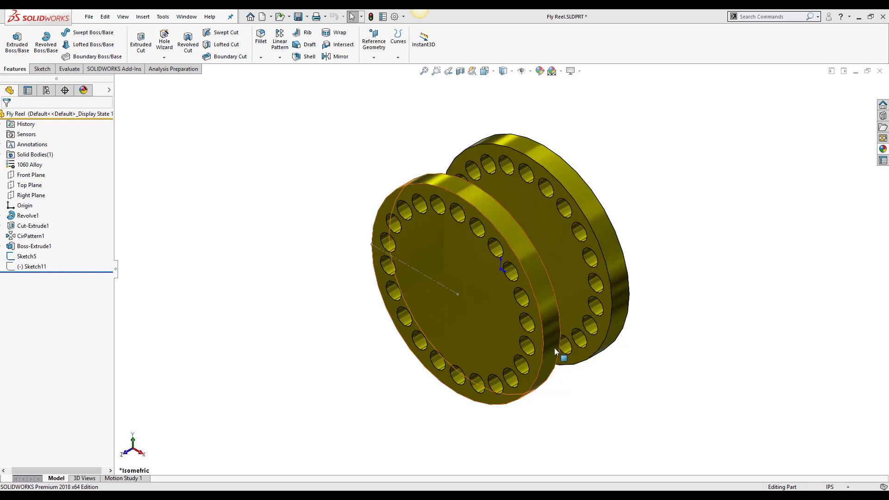
mouse_move(550, 351)
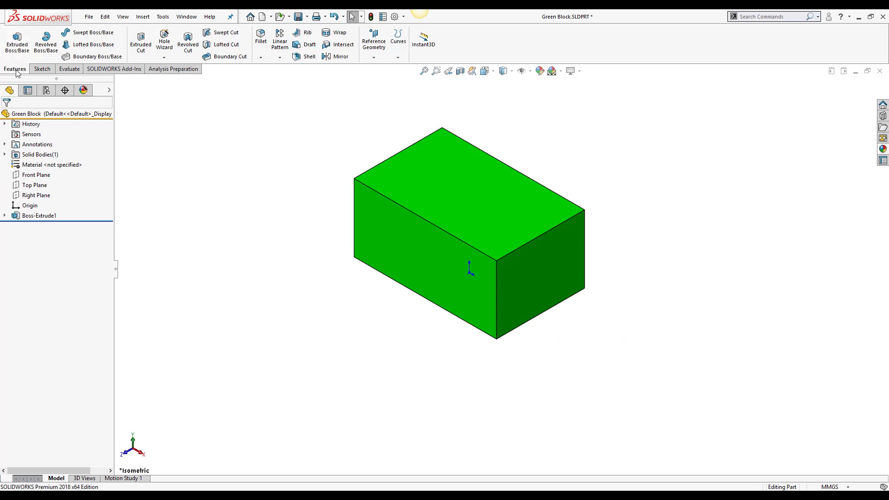
Step: Create a plane coincident with the Green Block's top face, keeping the Plane dialog pinned
click(373, 58)
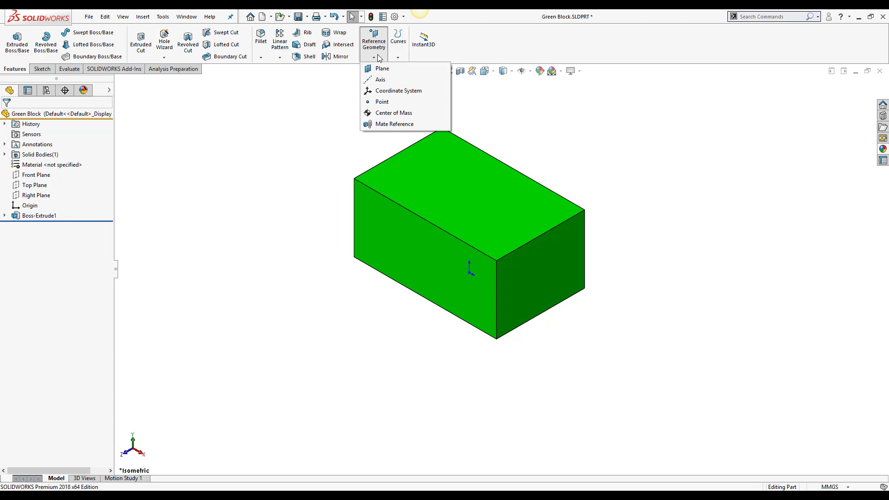
click(382, 68)
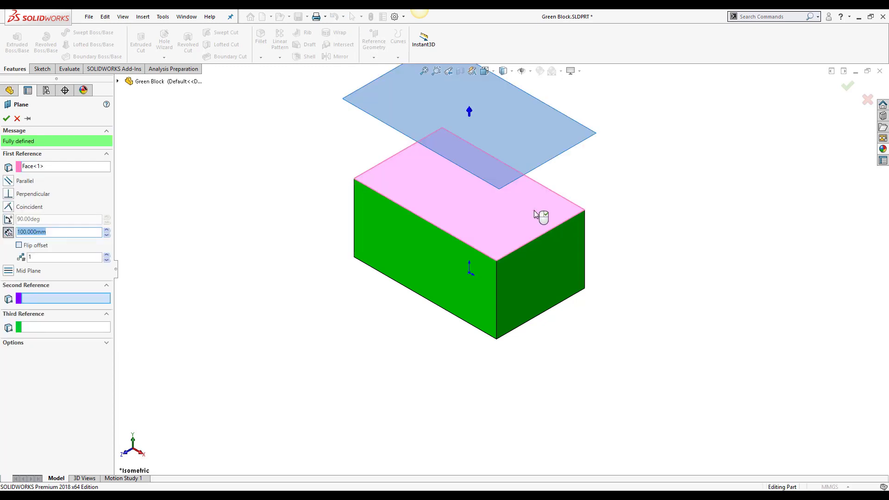
mouse_move(23, 173)
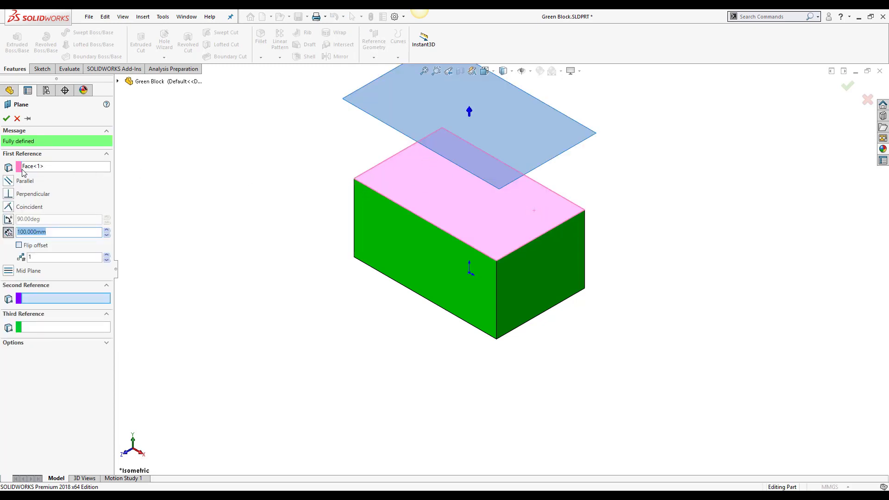
mouse_move(42, 166)
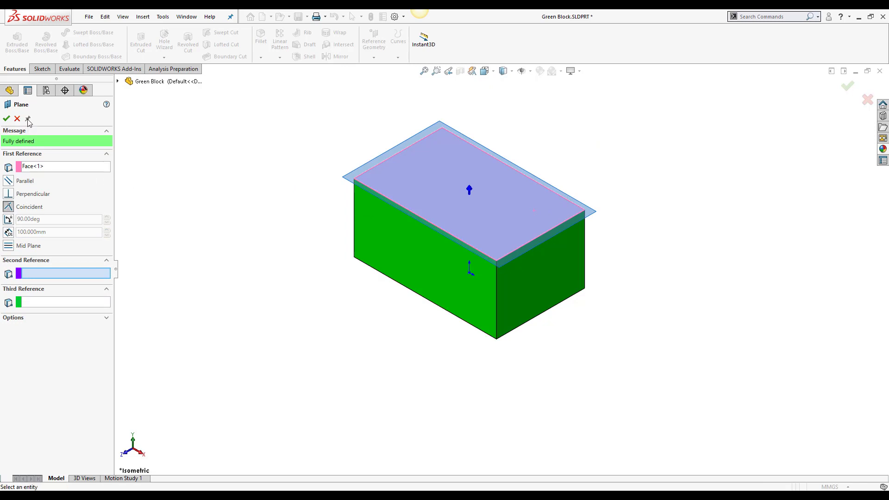
mouse_move(8, 128)
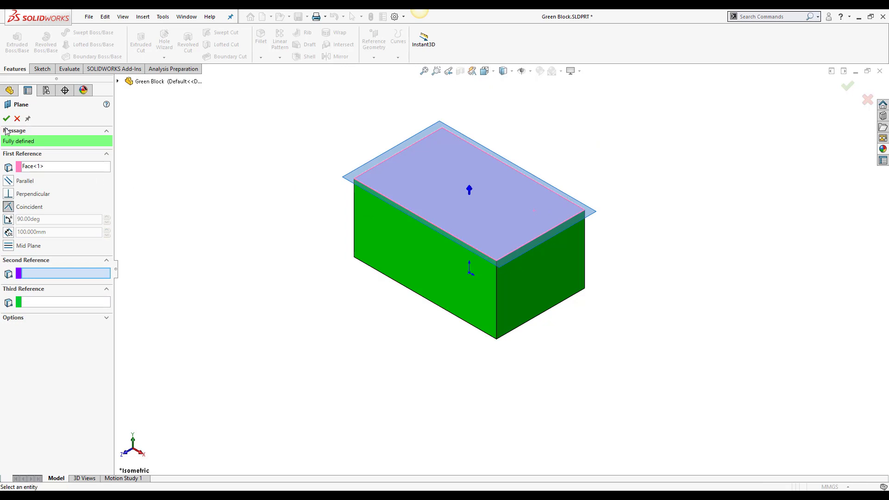
click(6, 131)
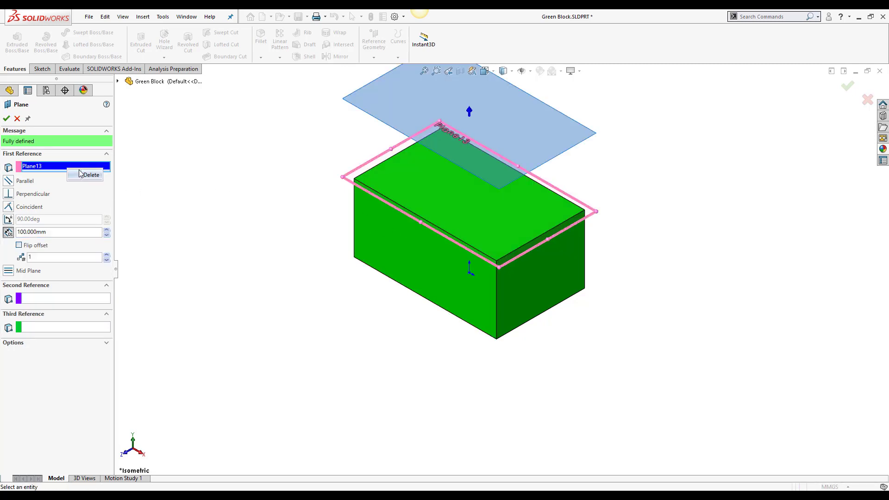
Step: Remove the current first reference so Plane14 can anchor a 100 mm offset plane
click(89, 175)
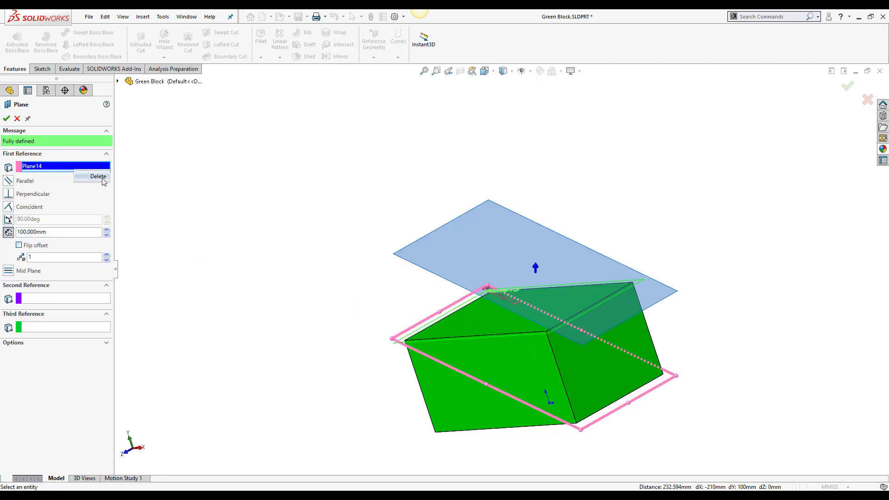
Step: Replace Plane14 with the Green Block's bottom edge as the plane's first reference
click(97, 175)
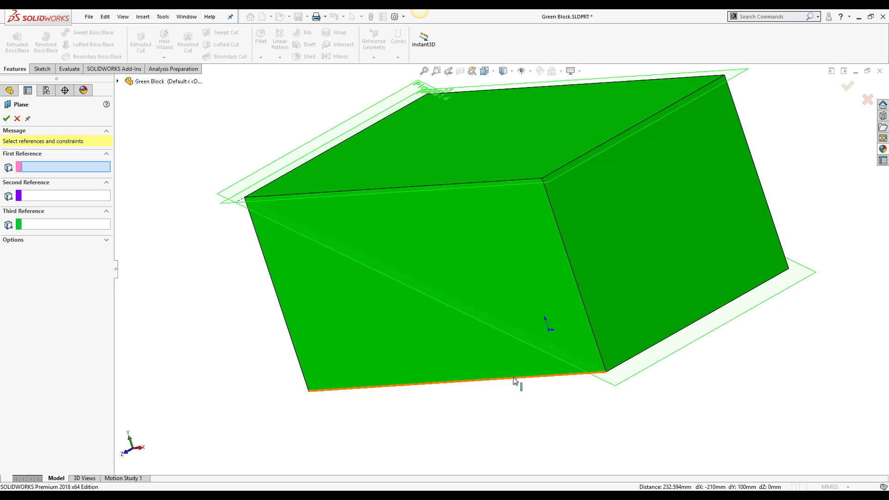
click(514, 381)
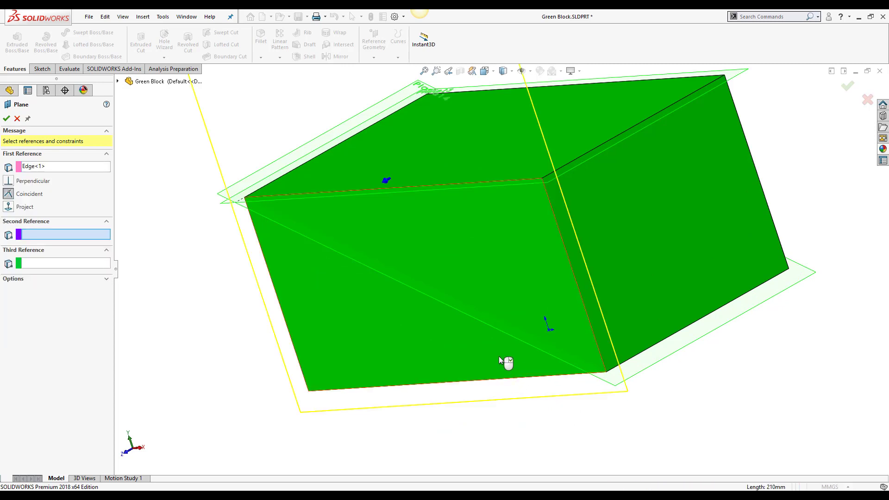
click(502, 360)
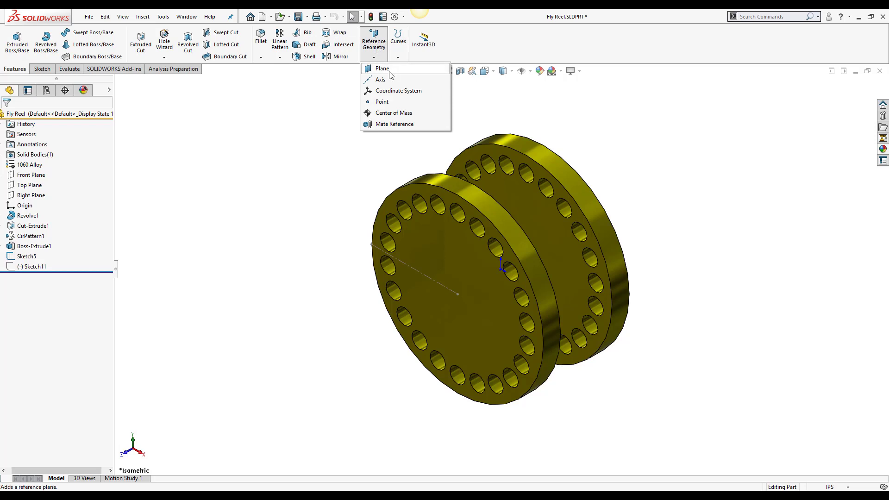
Step: Create Plane9 tangent to the front flange's outer face and through Point2@Sketch5
click(381, 68)
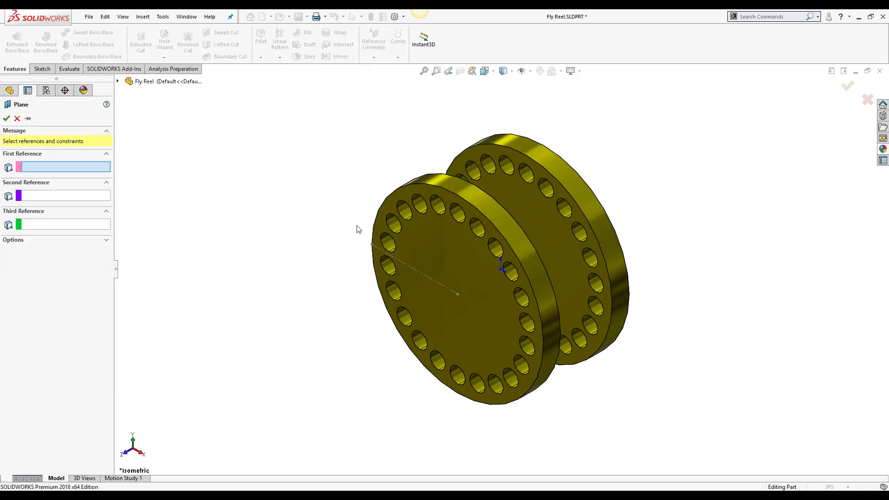
mouse_move(543, 290)
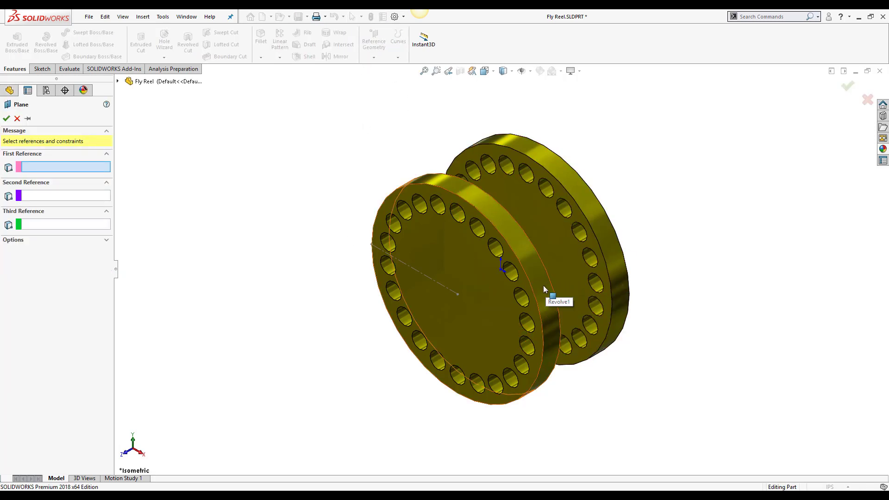
click(544, 288)
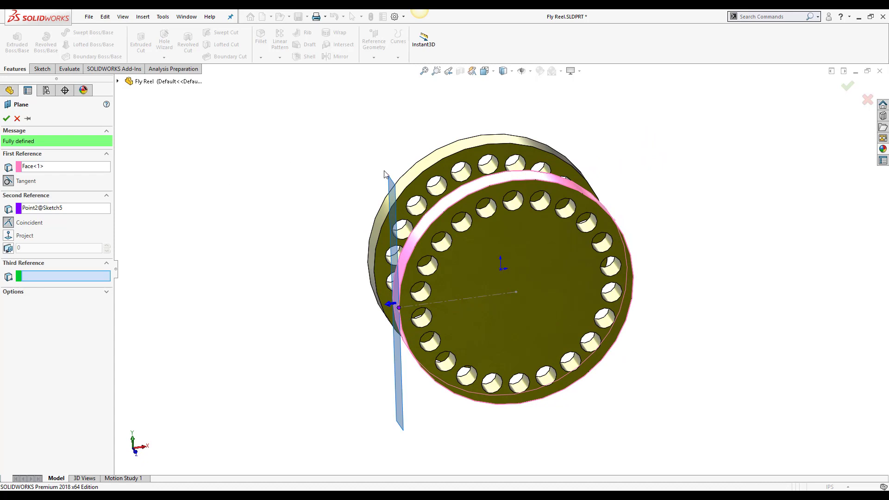
mouse_move(428, 228)
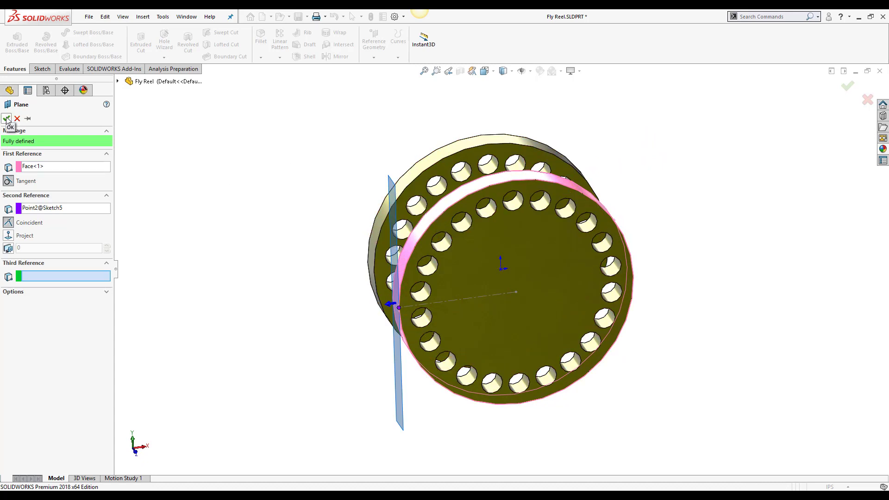
click(7, 118)
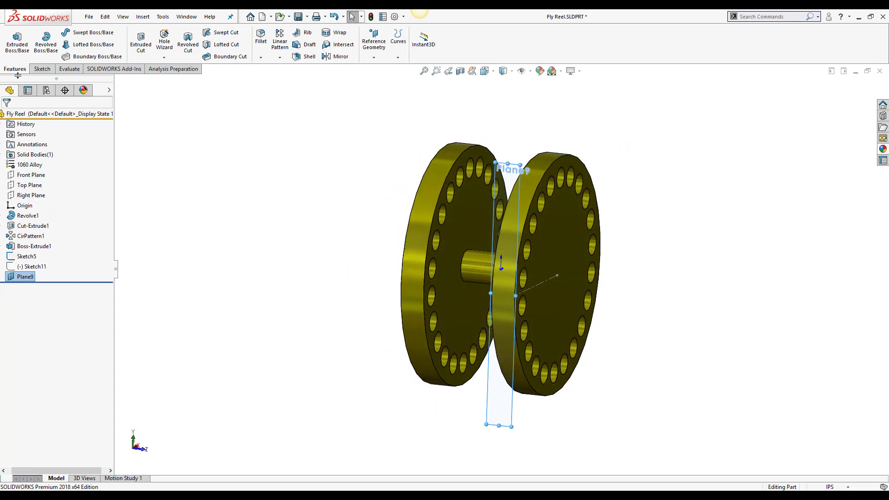
Step: In Sketch15 on Plane9, draw the notch rectangle across the flange with a .100 height dimension
click(41, 68)
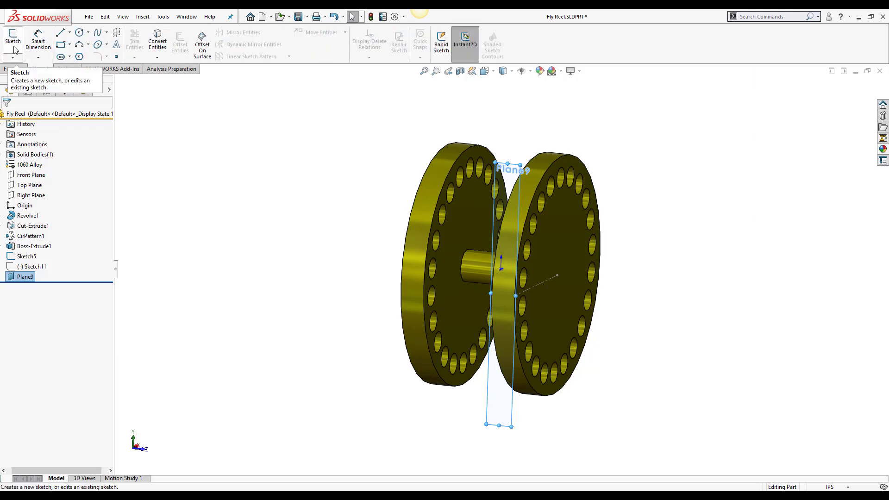
click(10, 39)
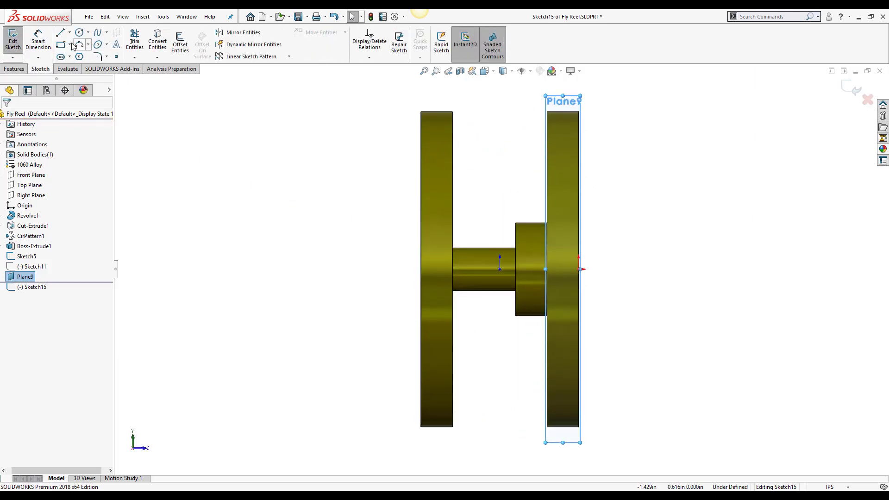
click(59, 45)
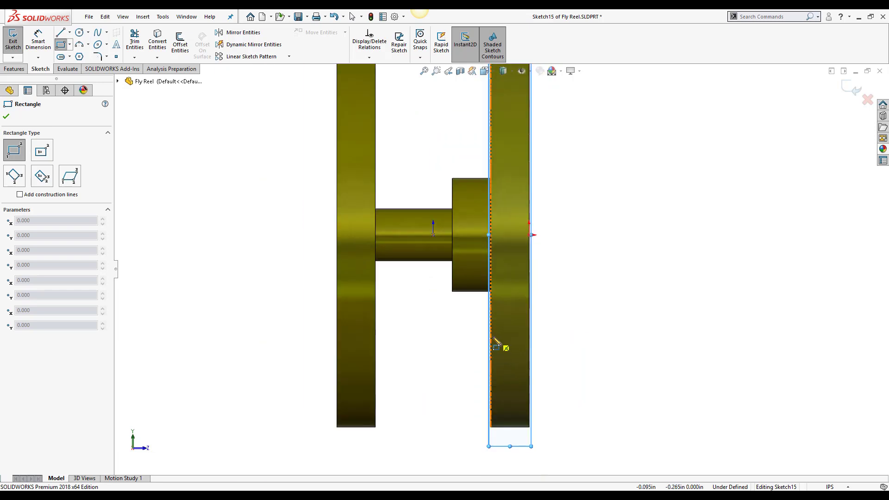
drag(489, 347, 532, 372)
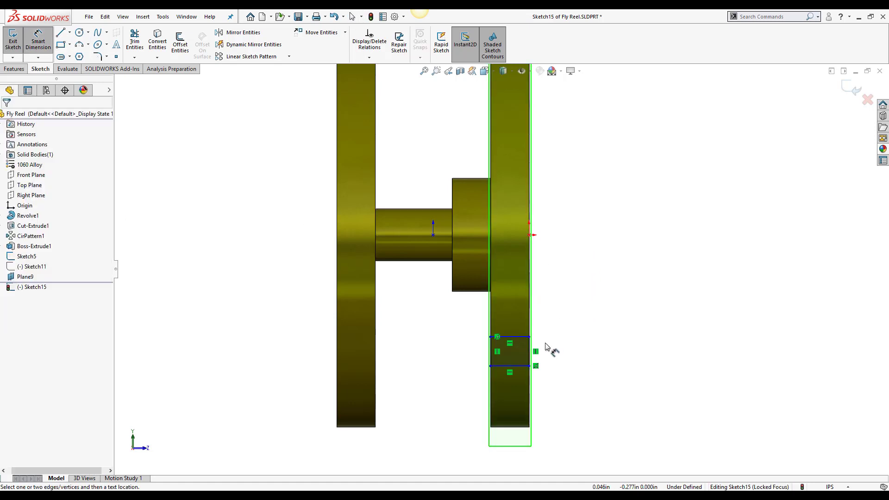
click(545, 346)
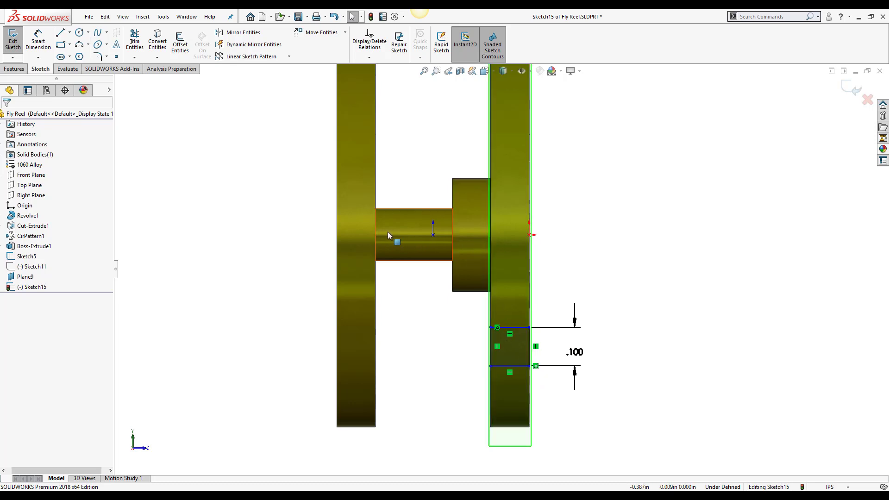
mouse_move(438, 247)
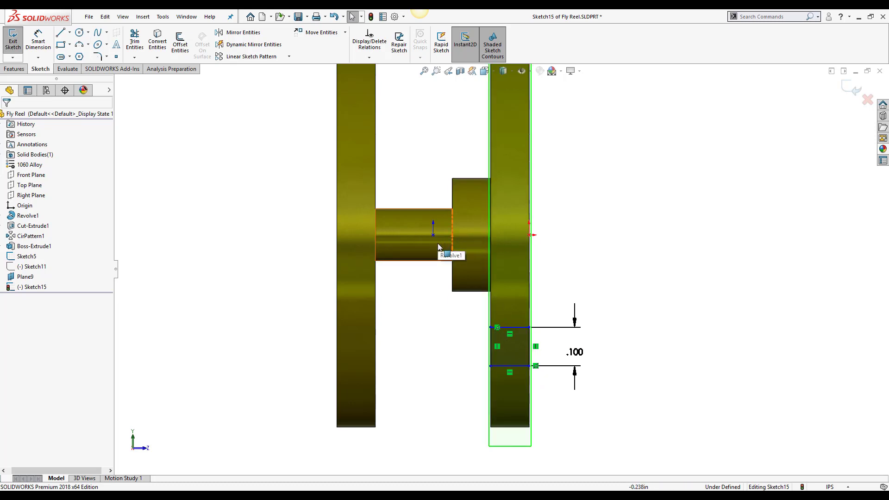
mouse_move(609, 314)
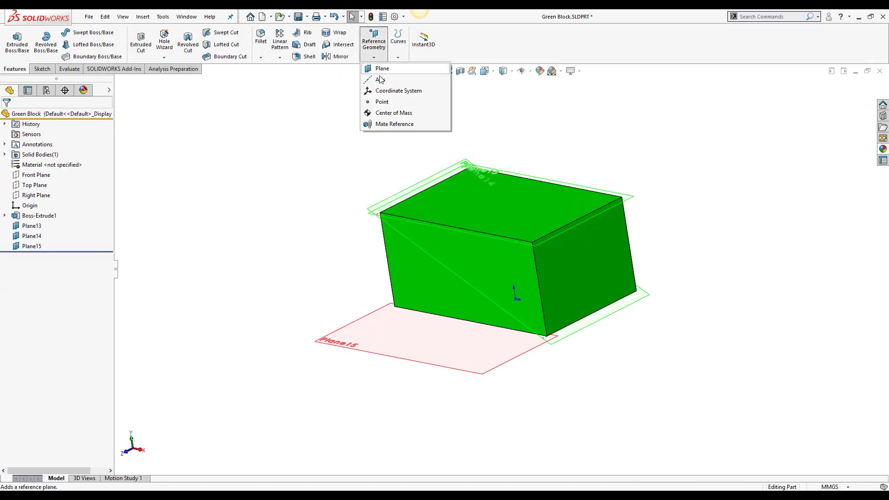
Step: Create Axis13 through two opposite corner vertices of the Green Block
click(381, 79)
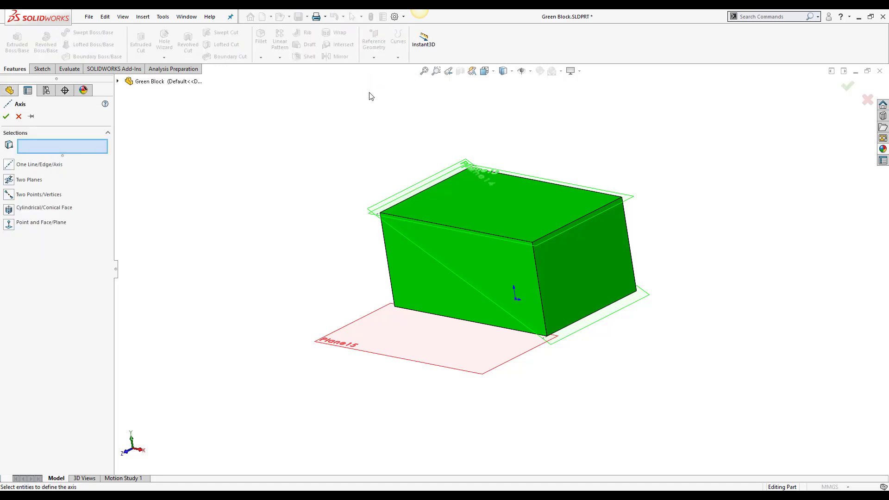
mouse_move(296, 116)
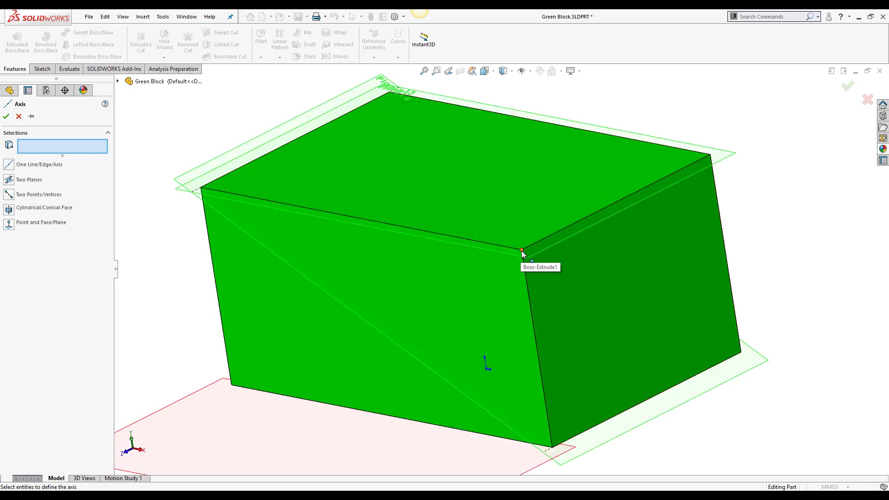
click(521, 251)
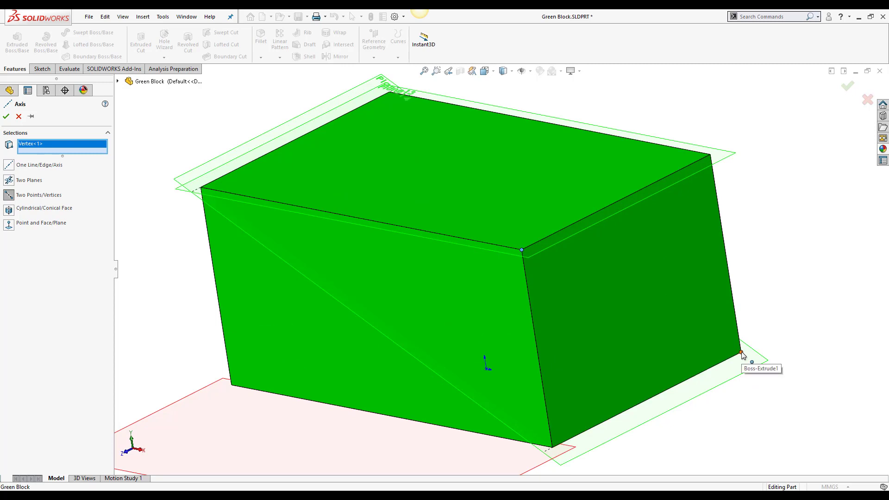
click(741, 352)
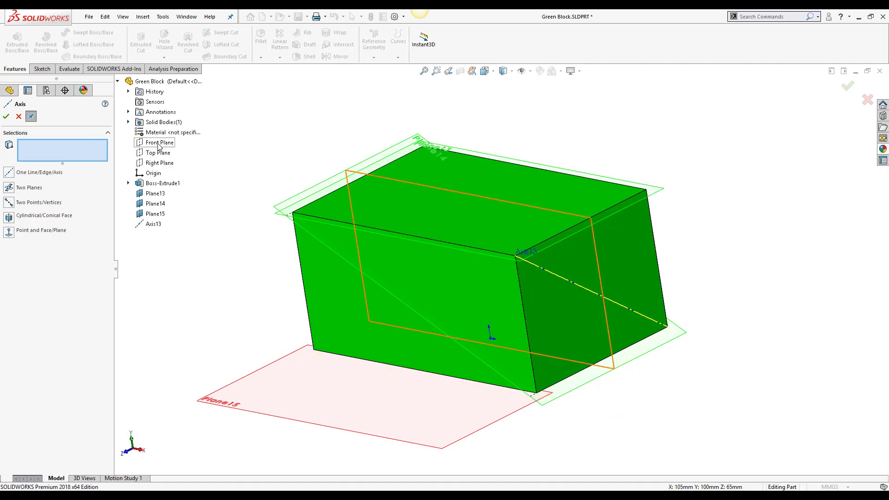
Step: Create Axis14 at the intersection of Front Plane and Right Plane
click(158, 142)
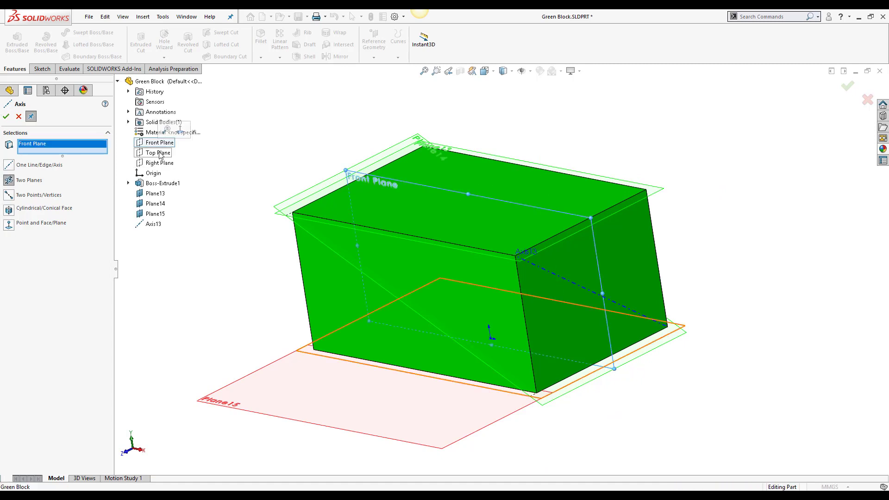
click(160, 162)
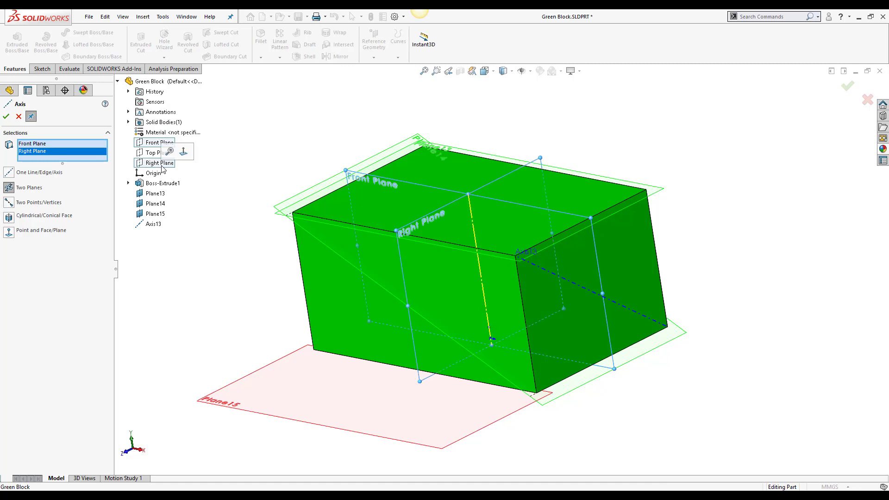
mouse_move(464, 200)
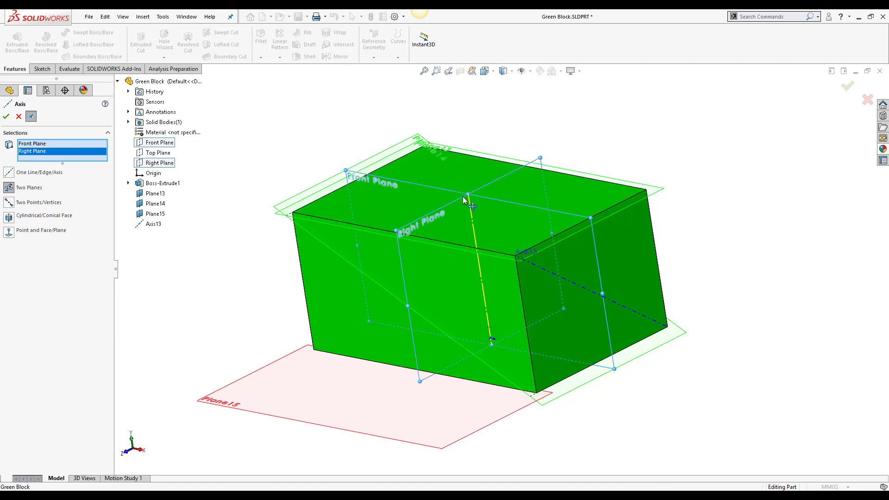
mouse_move(124, 63)
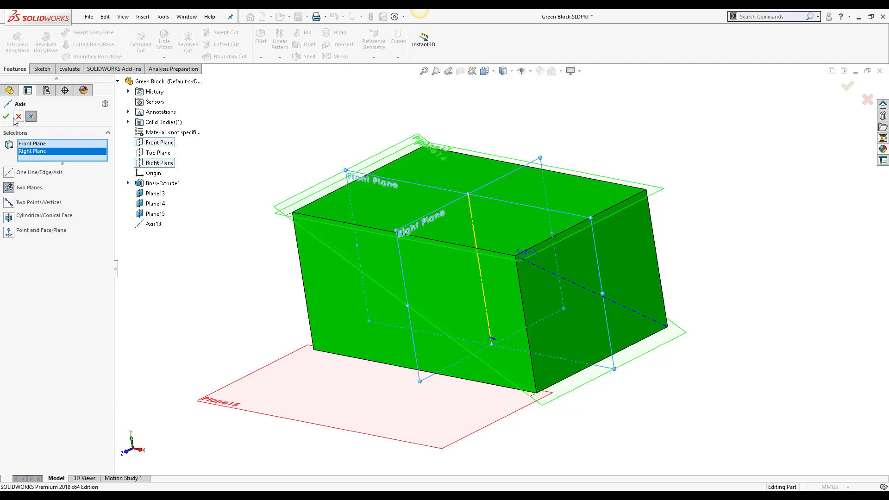
click(8, 117)
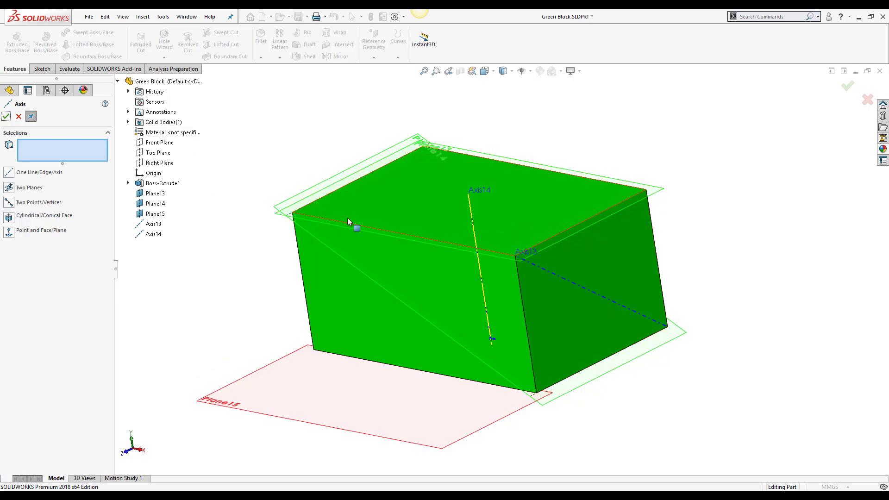
Step: Create Axis15 along the block's top front edge and finish the axis command
click(355, 228)
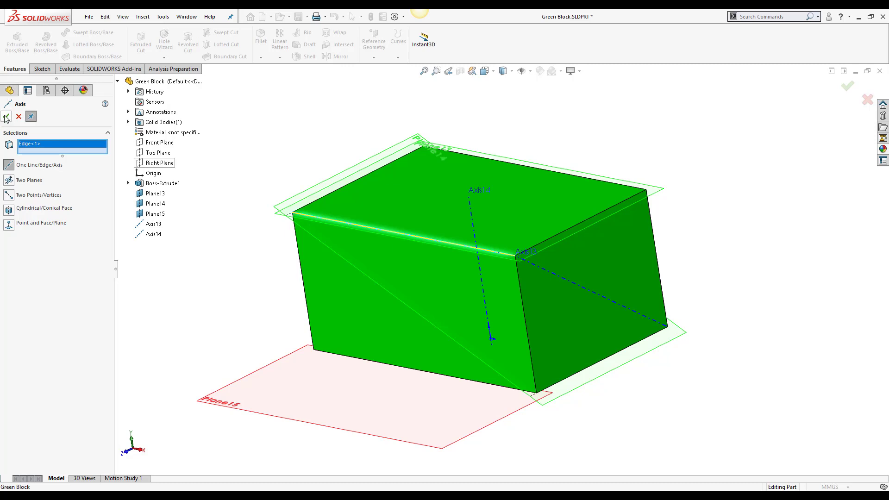
click(7, 130)
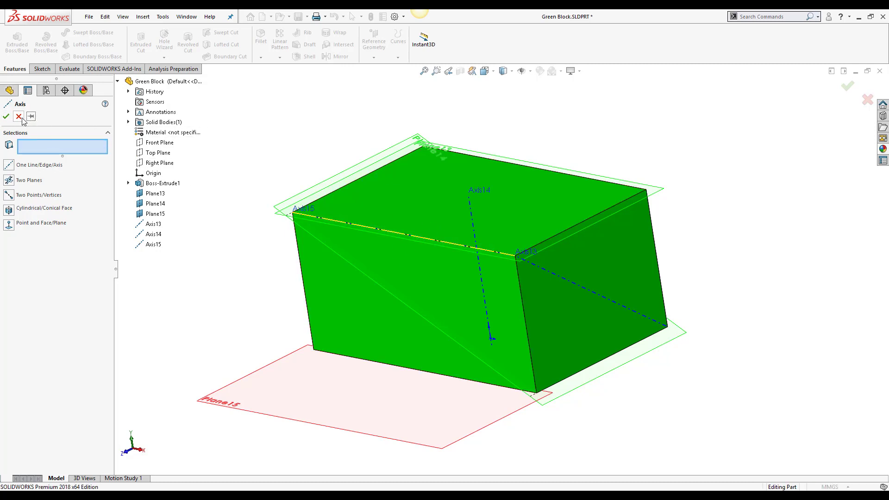
click(8, 115)
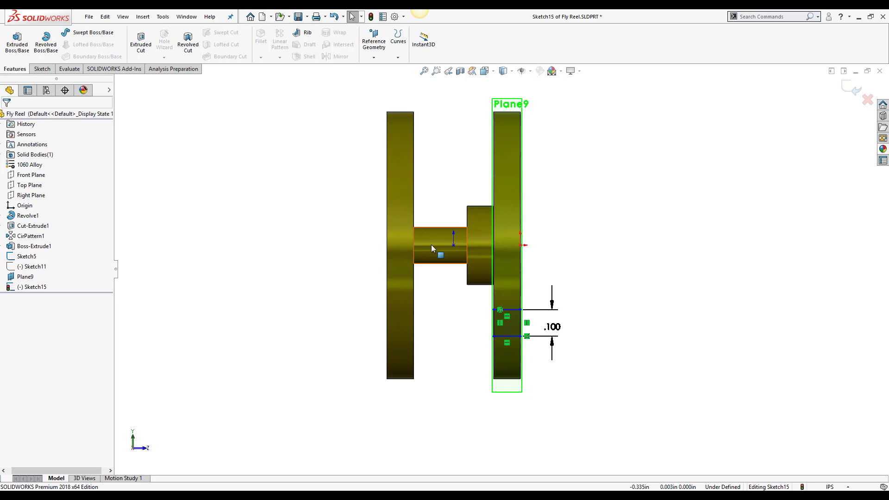
Step: Rotate the reel to an angled view and enable View Temporary Axes
drag(431, 244, 510, 131)
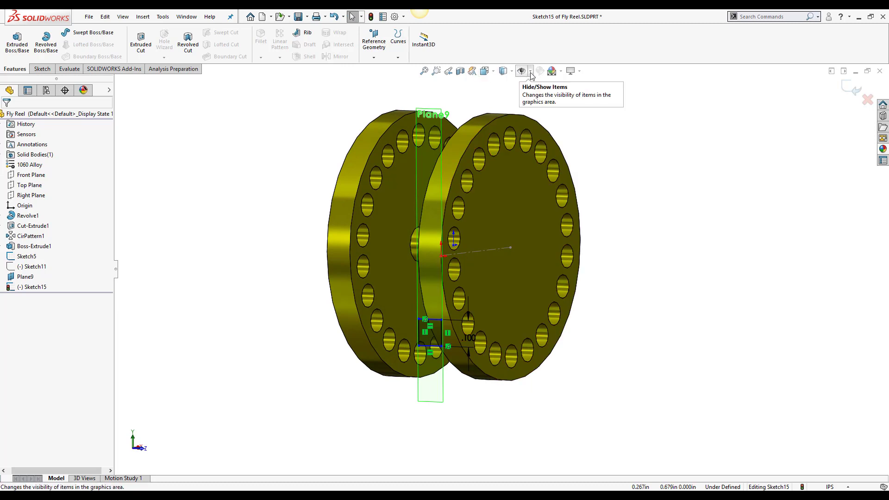
click(530, 71)
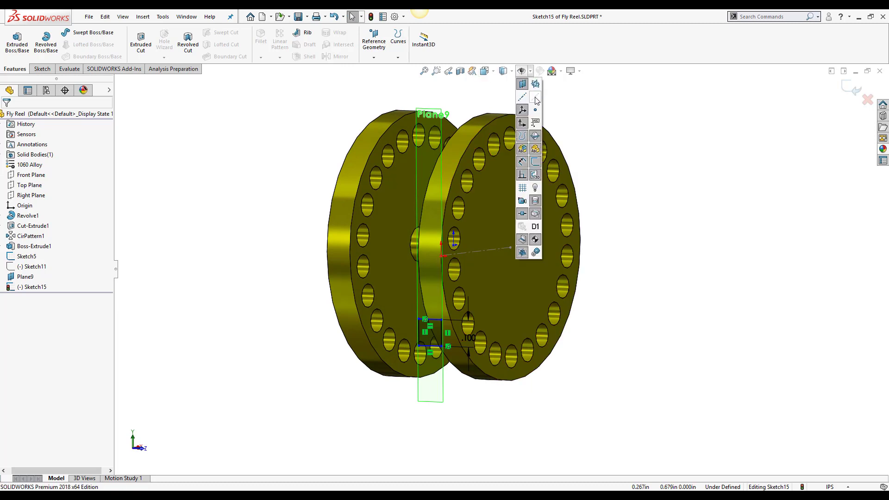
mouse_move(535, 97)
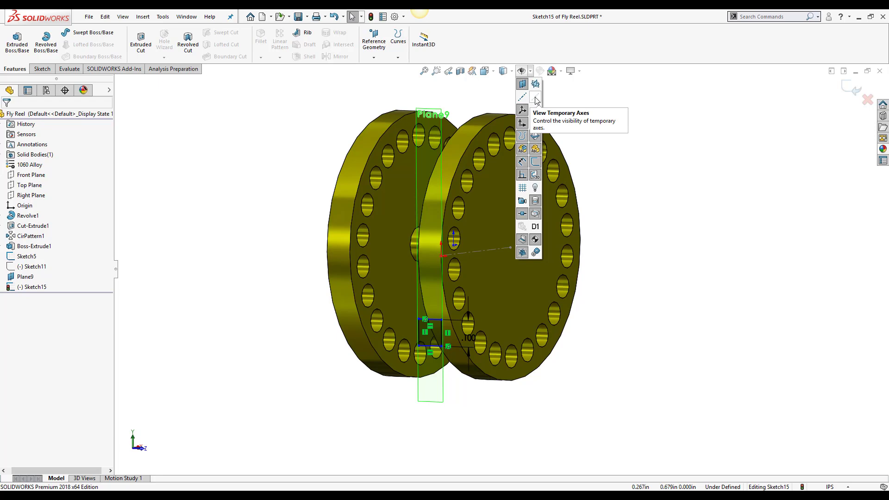
click(535, 96)
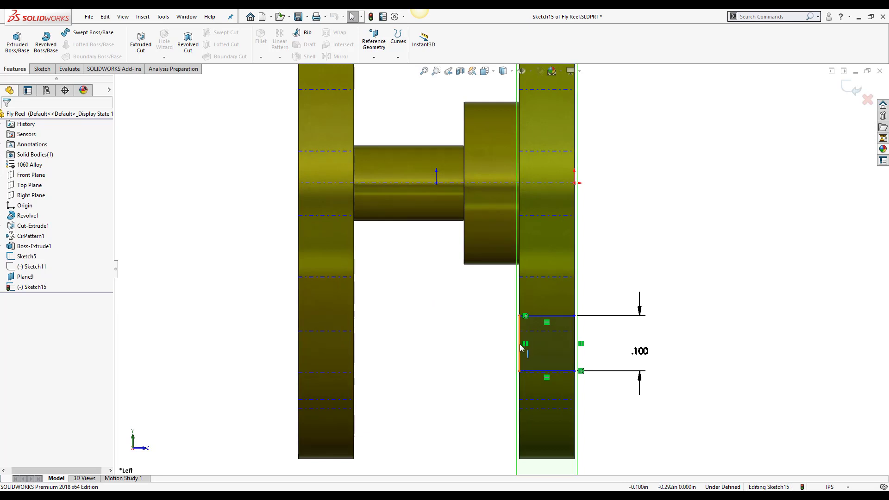
Step: Add a Pierce relation between a notch sketch point and the reel's temporary axis
click(517, 344)
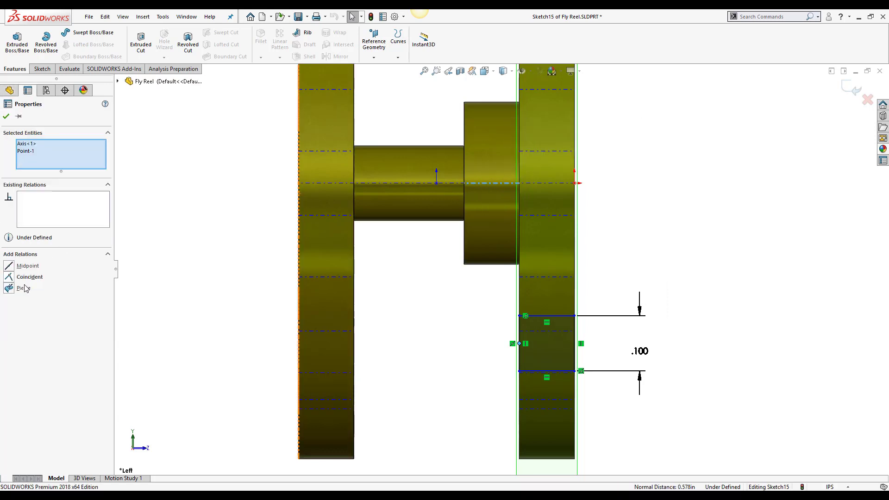
click(8, 277)
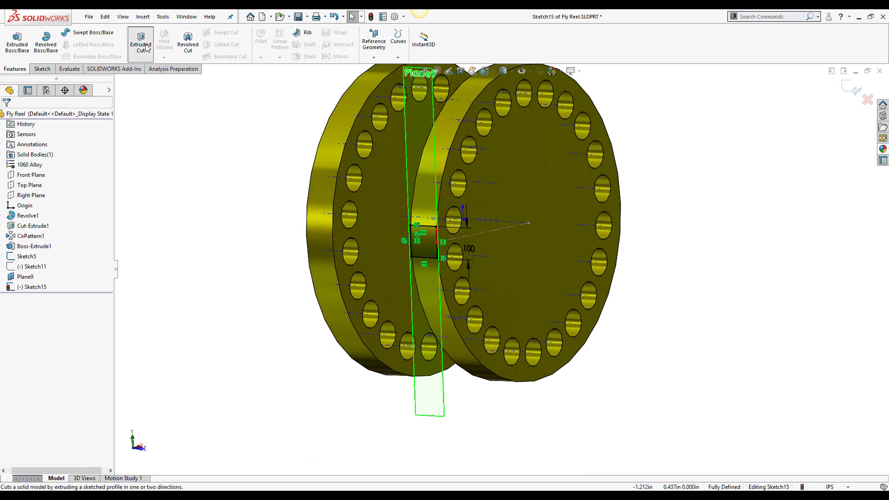
Step: Extrude-cut Sketch15 Blind 0.030 in deep, creating Cut-Extrude6
click(140, 39)
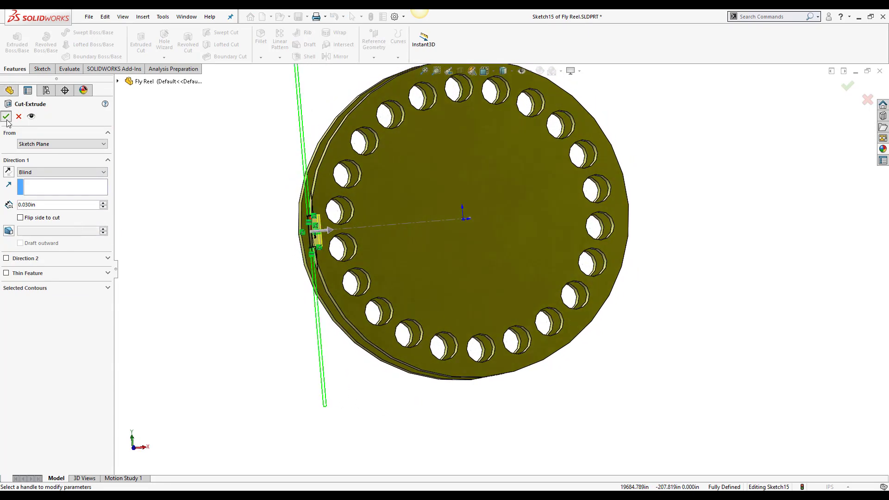
click(8, 117)
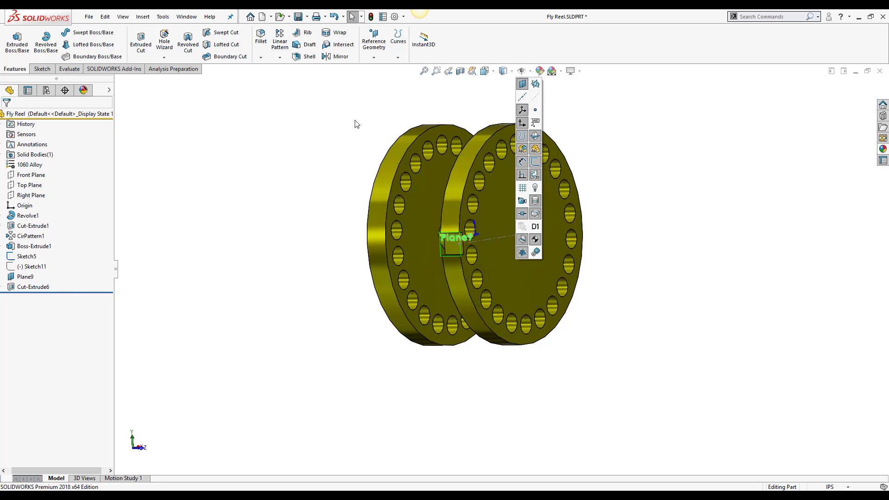
click(25, 277)
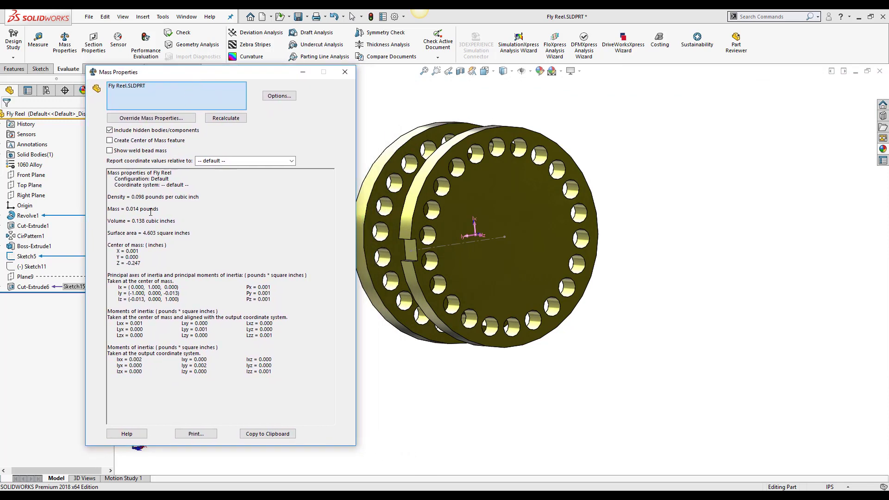
mouse_move(167, 265)
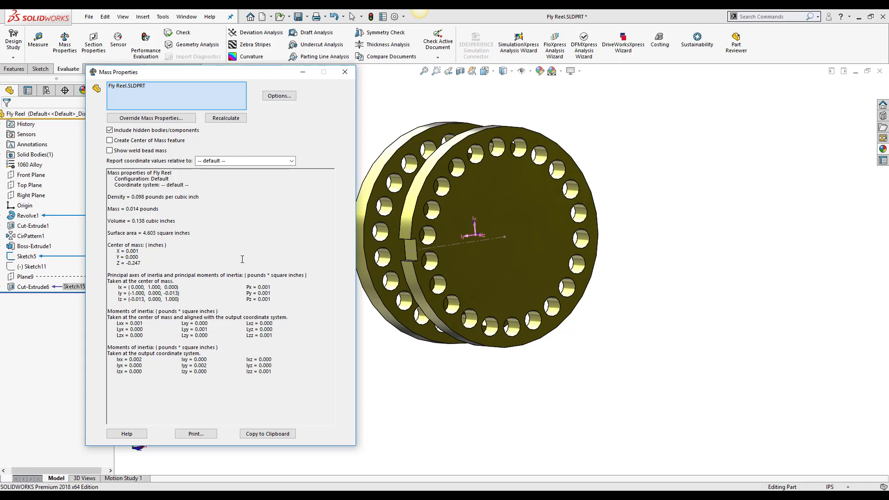
mouse_move(289, 194)
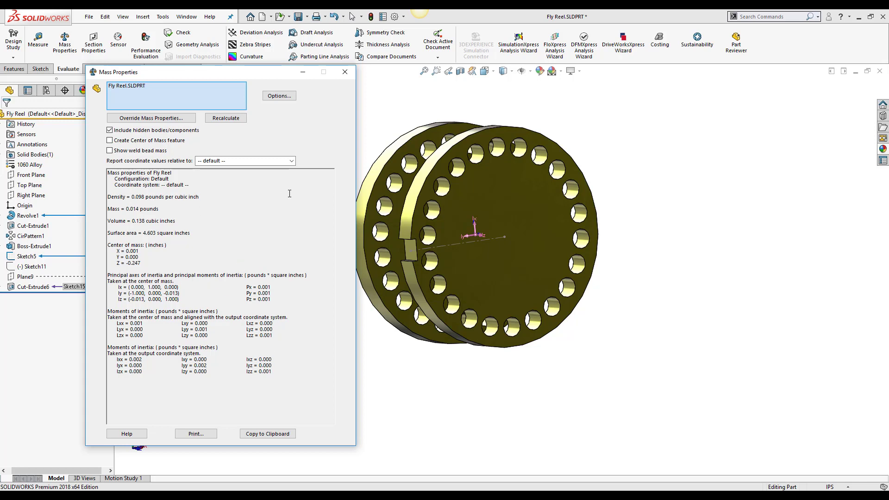
mouse_move(313, 169)
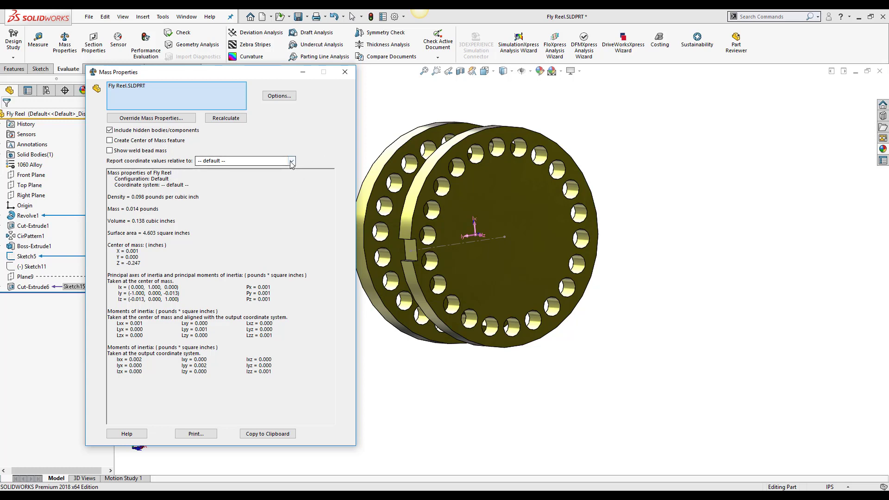
Step: Keep mass properties relative to the default coordinate system, the only option, and close the report
click(290, 160)
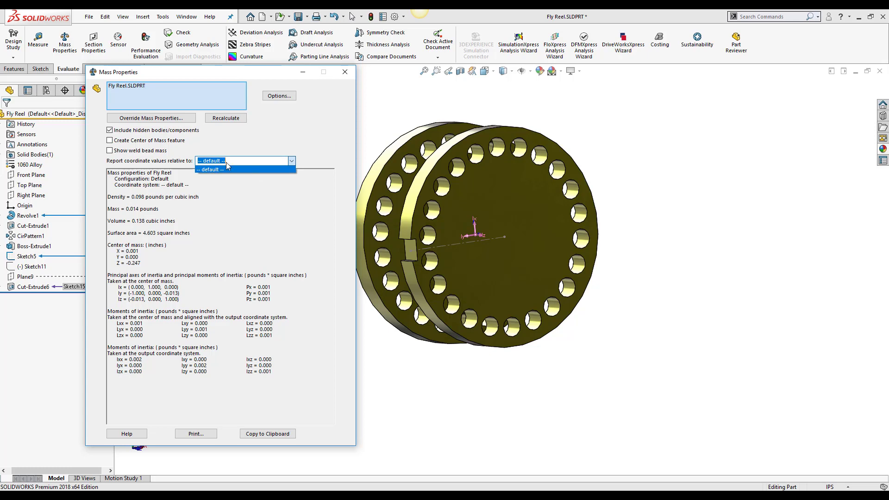
click(210, 170)
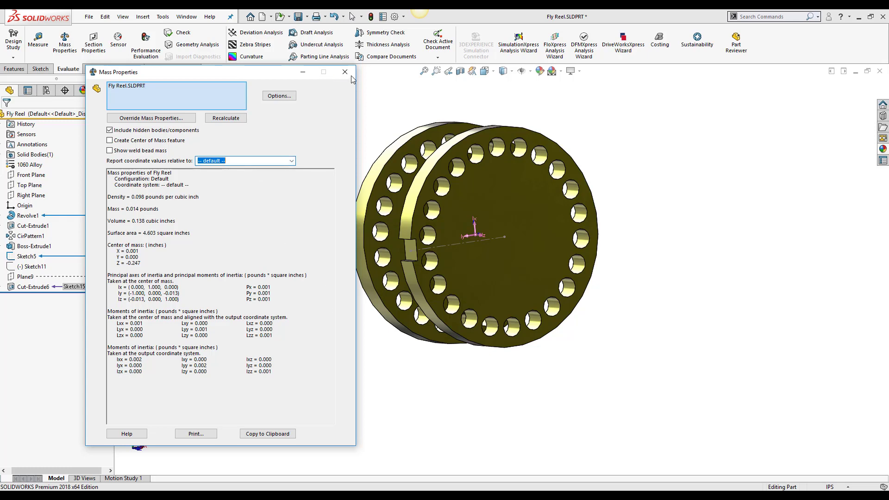
mouse_move(347, 75)
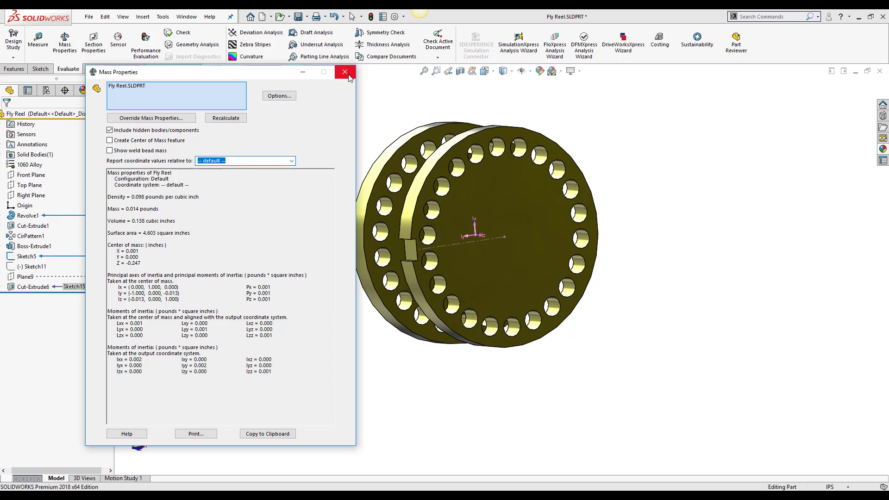
click(345, 71)
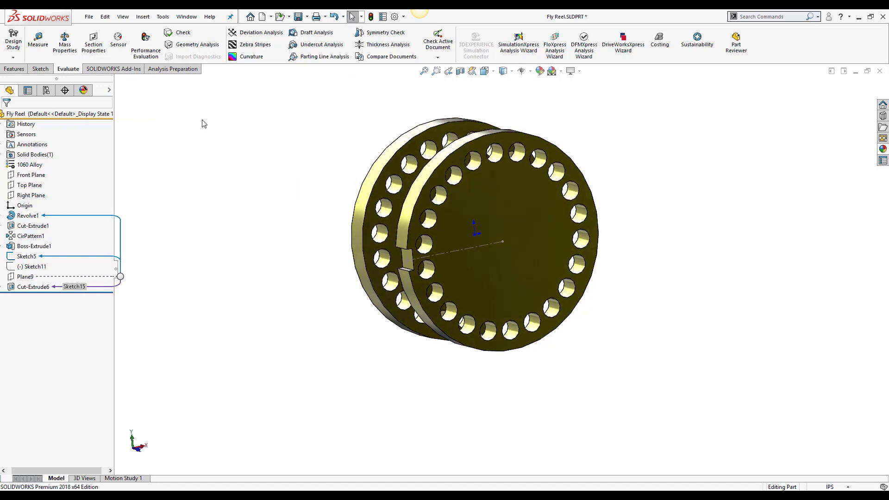
Step: Create Coordinate System6 with origin Point1@Sketch5, X along Line1@Sketch5, Y along Top Plane
click(13, 68)
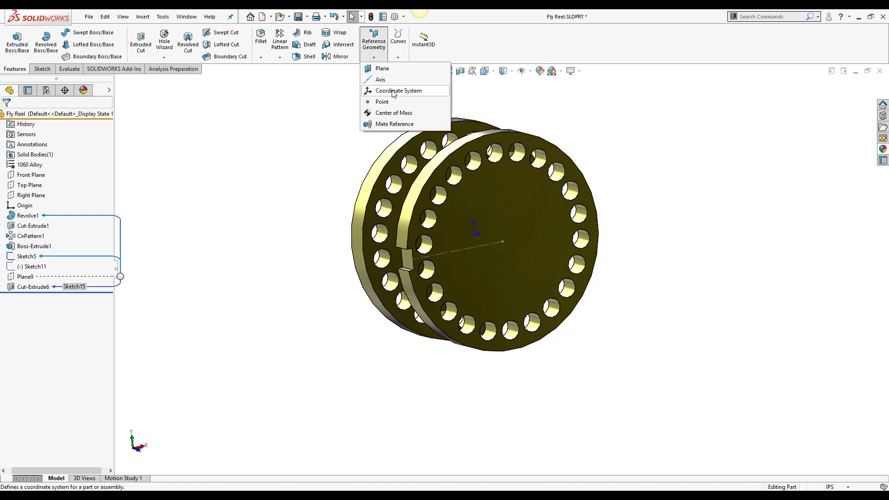
click(392, 90)
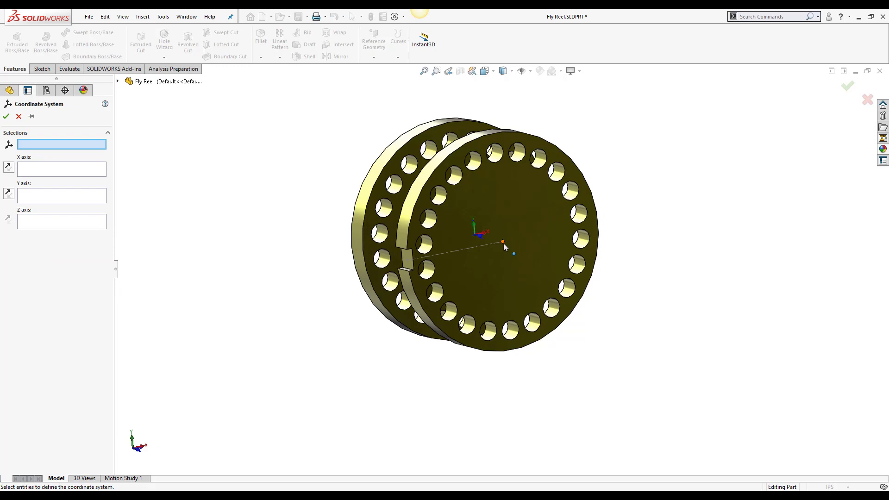
click(501, 241)
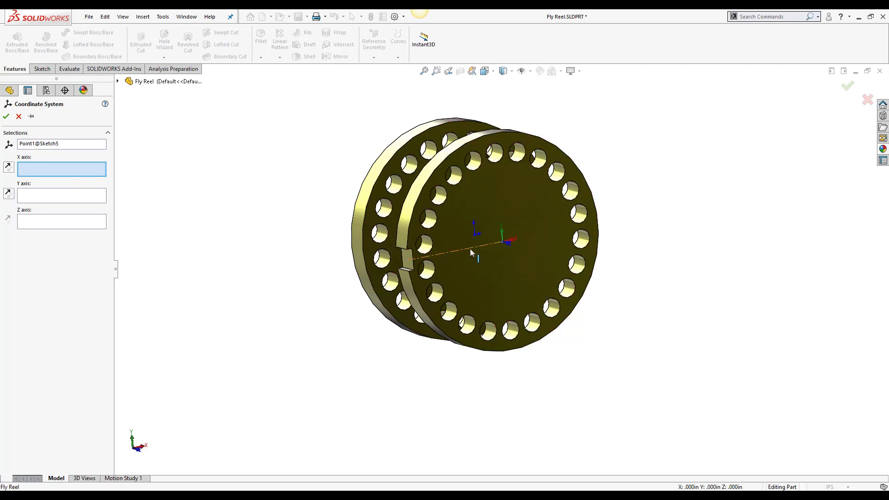
click(404, 262)
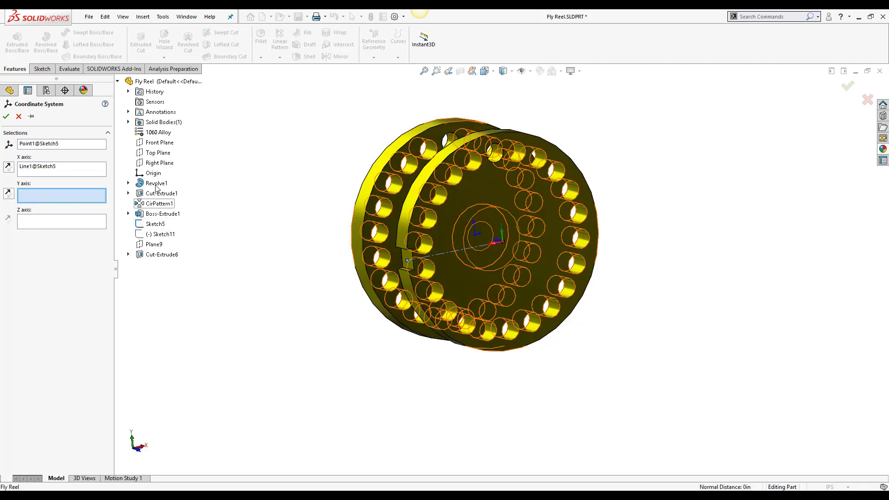
click(159, 153)
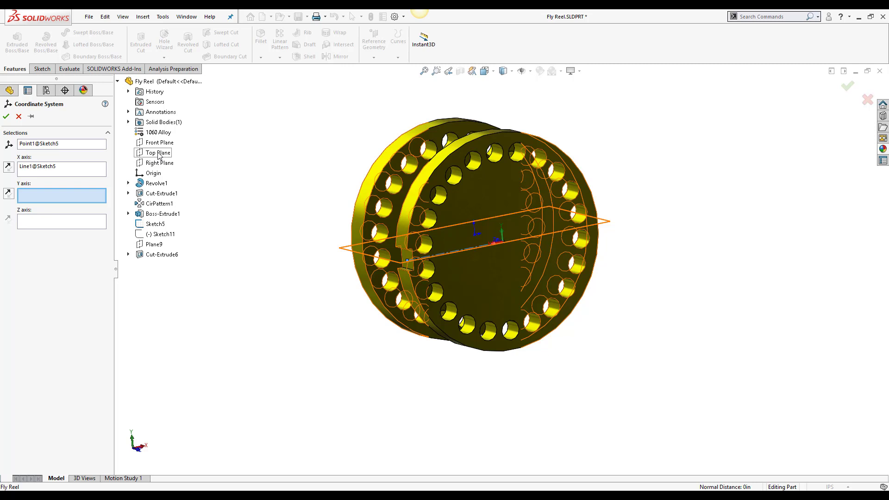
click(159, 153)
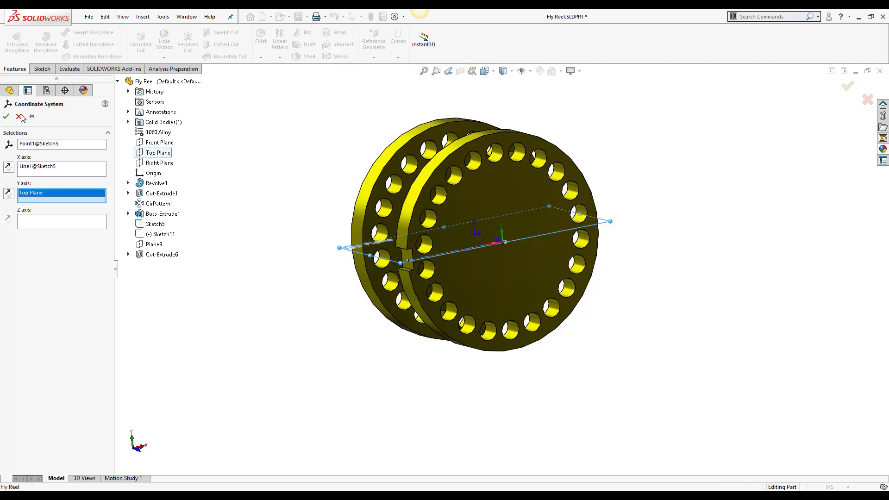
mouse_move(7, 129)
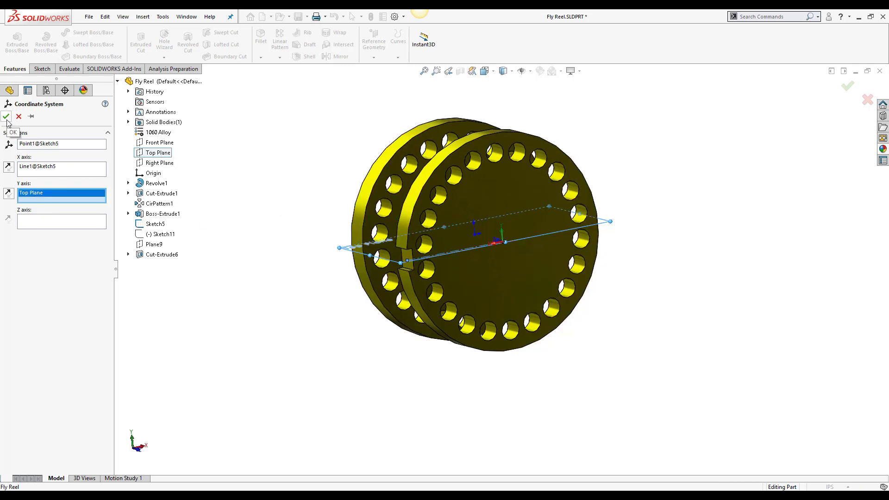
click(8, 129)
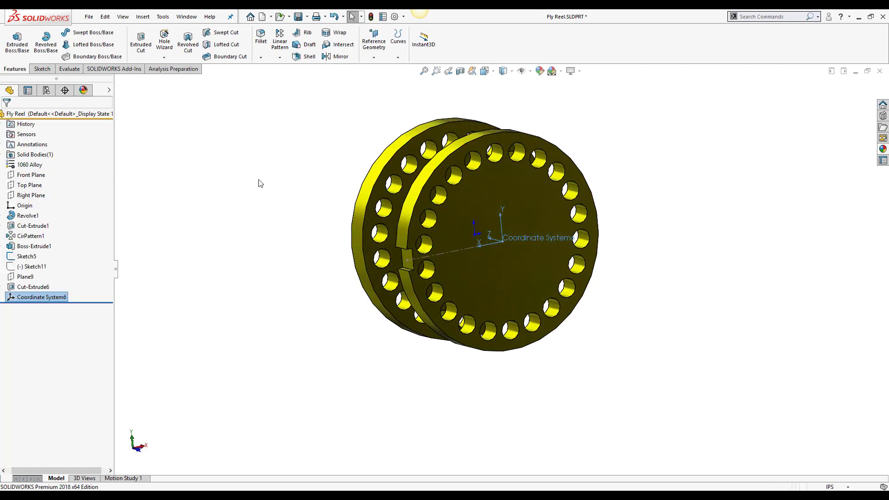
mouse_move(293, 199)
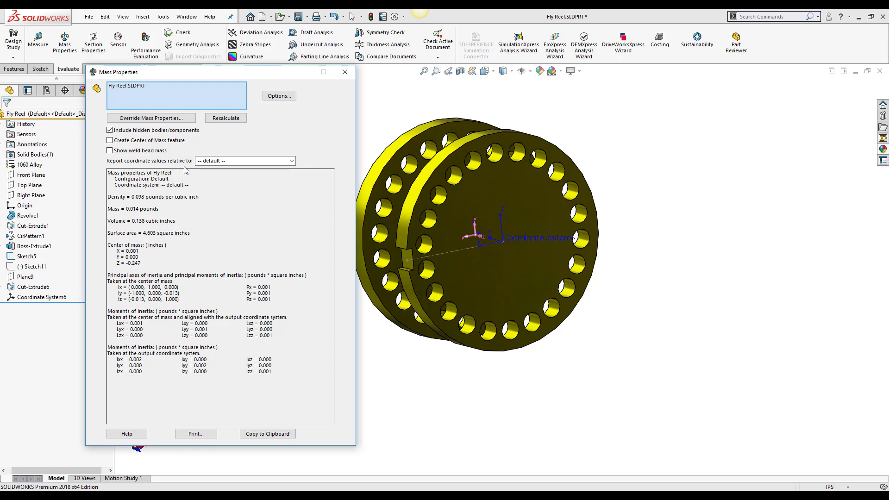
Step: Report mass properties relative to Coordinate System6 (centre-of-mass Z 0.247), then close the report
click(291, 160)
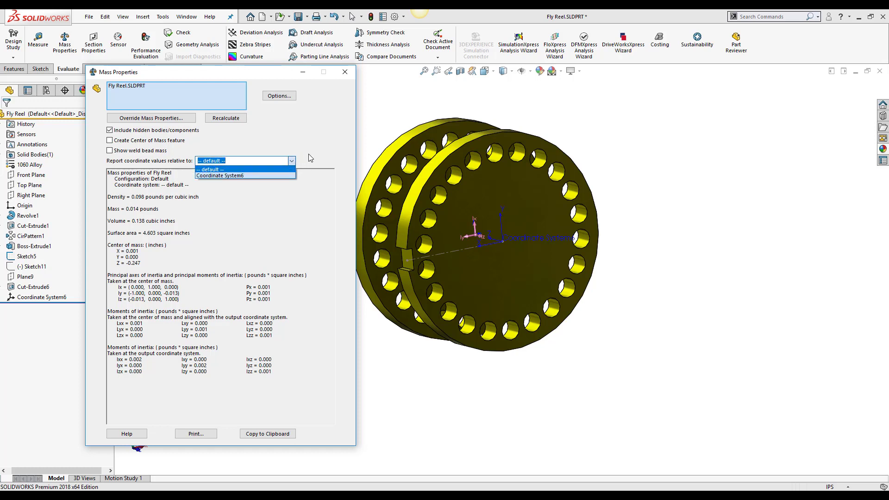
mouse_move(248, 175)
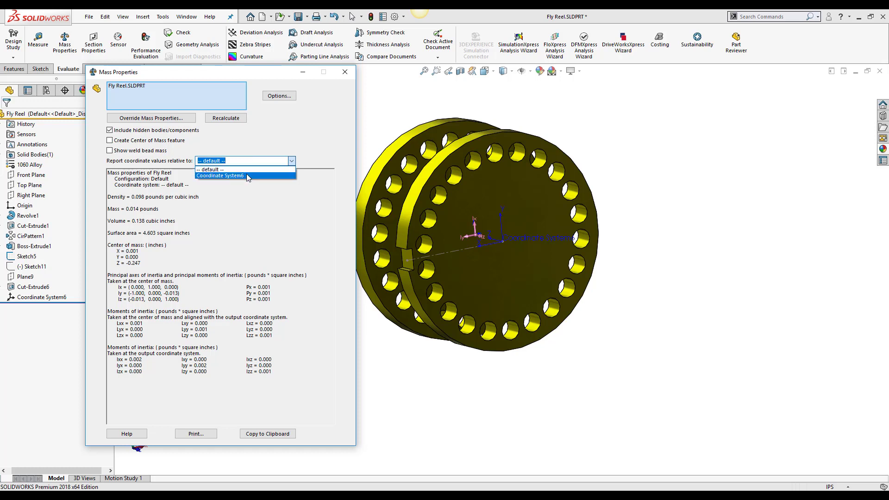
click(220, 175)
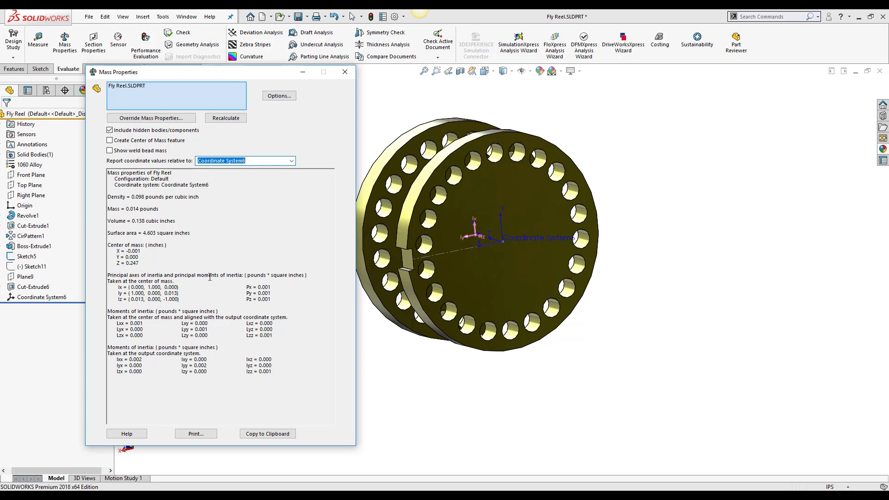
mouse_move(345, 72)
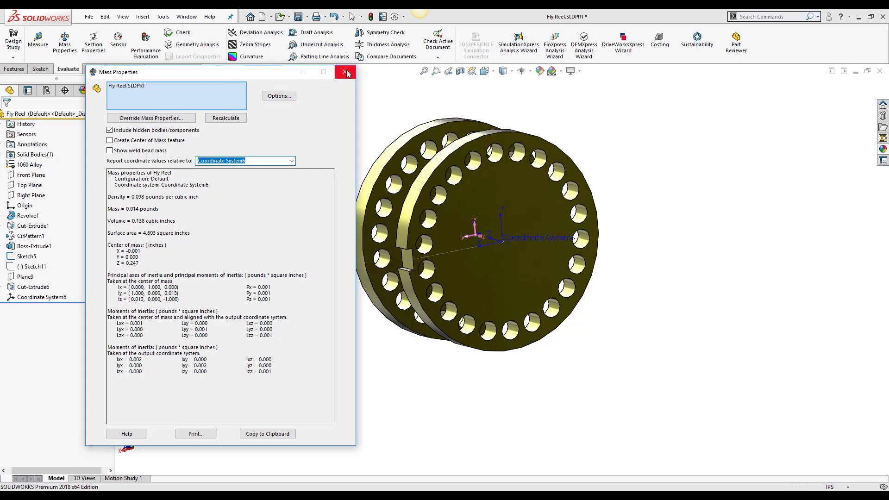
click(346, 73)
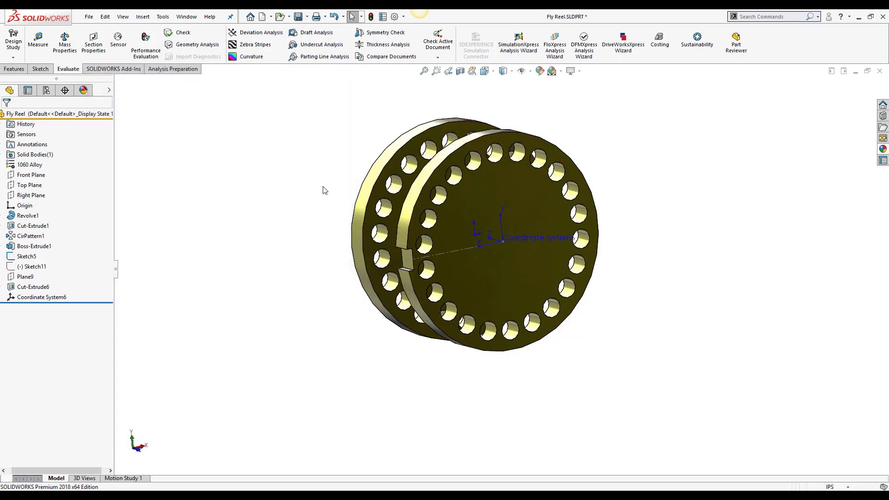